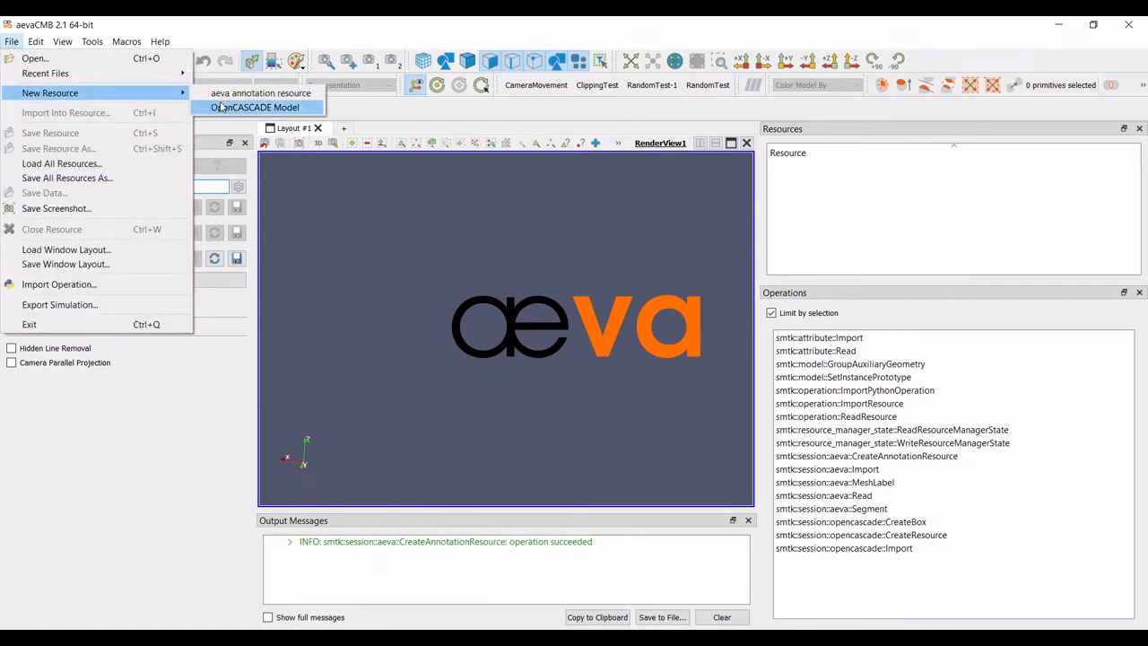
Create a new aeva annotation resource, then bring up the File menu again
{"action": "left_click", "coordinate": [255, 107]}
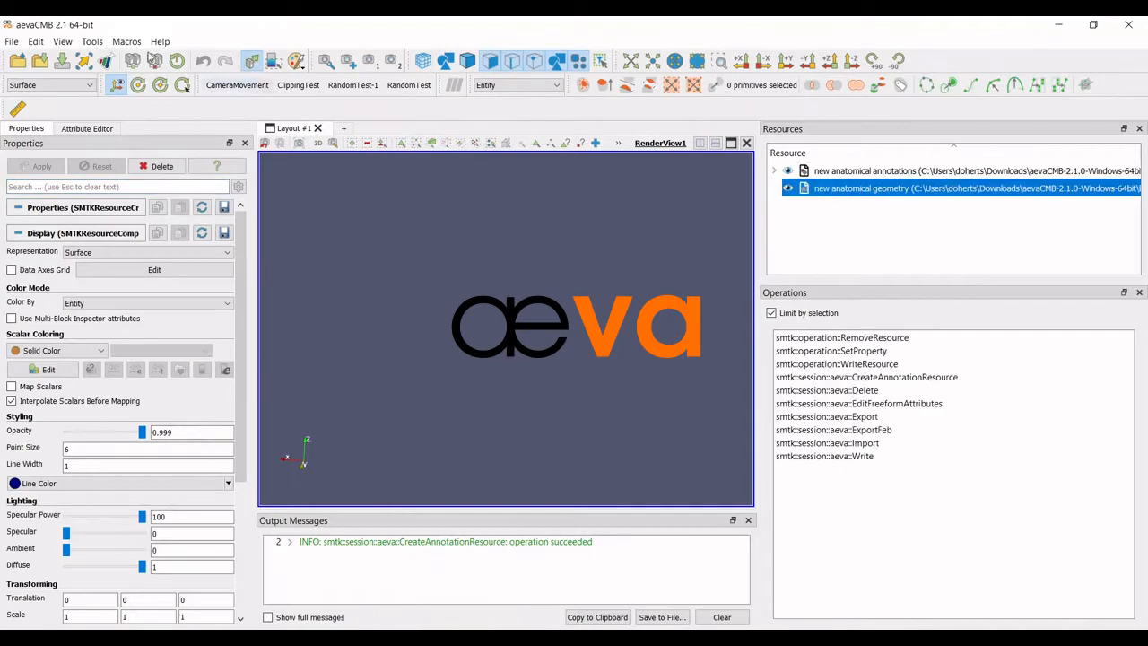
{"action": "left_click", "coordinate": [12, 41]}
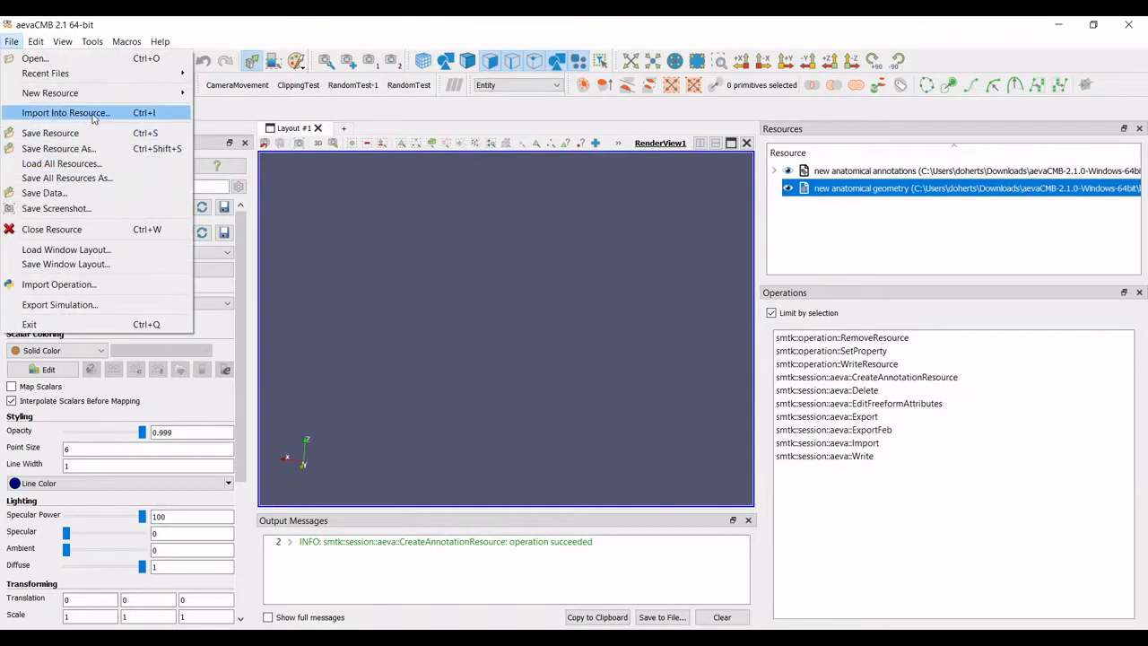
Import FemurCoarse.vtk and TibiaCoarse.vtk as Legacy VTK into the geometry resource
{"action": "left_click", "coordinate": [65, 112]}
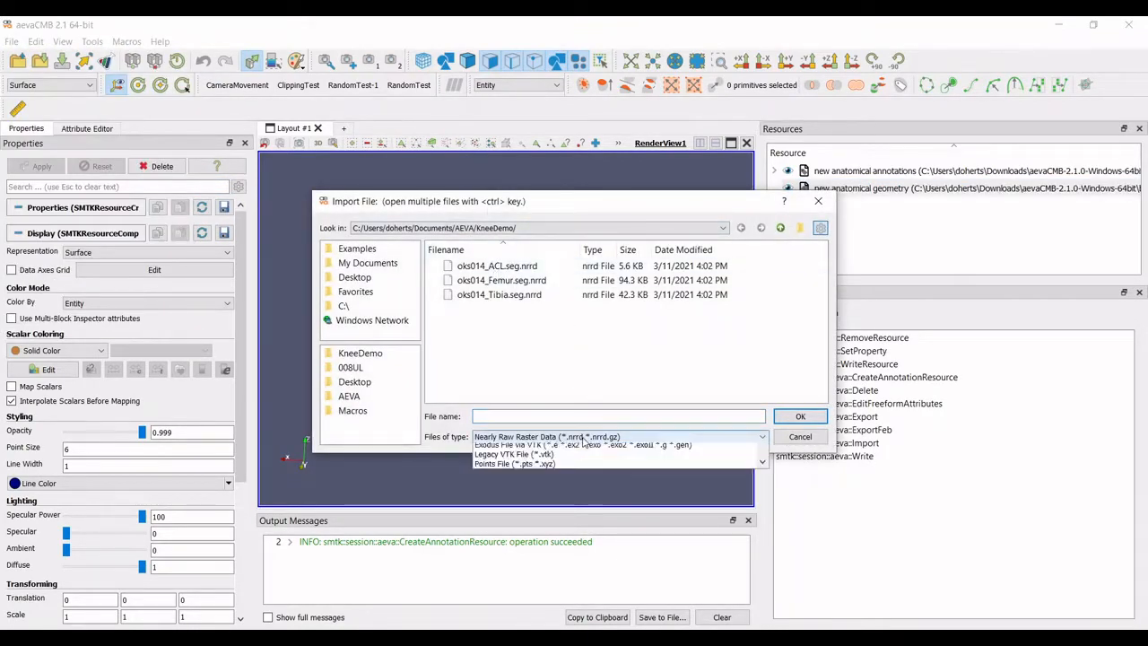
{"action": "left_click", "coordinate": [761, 437]}
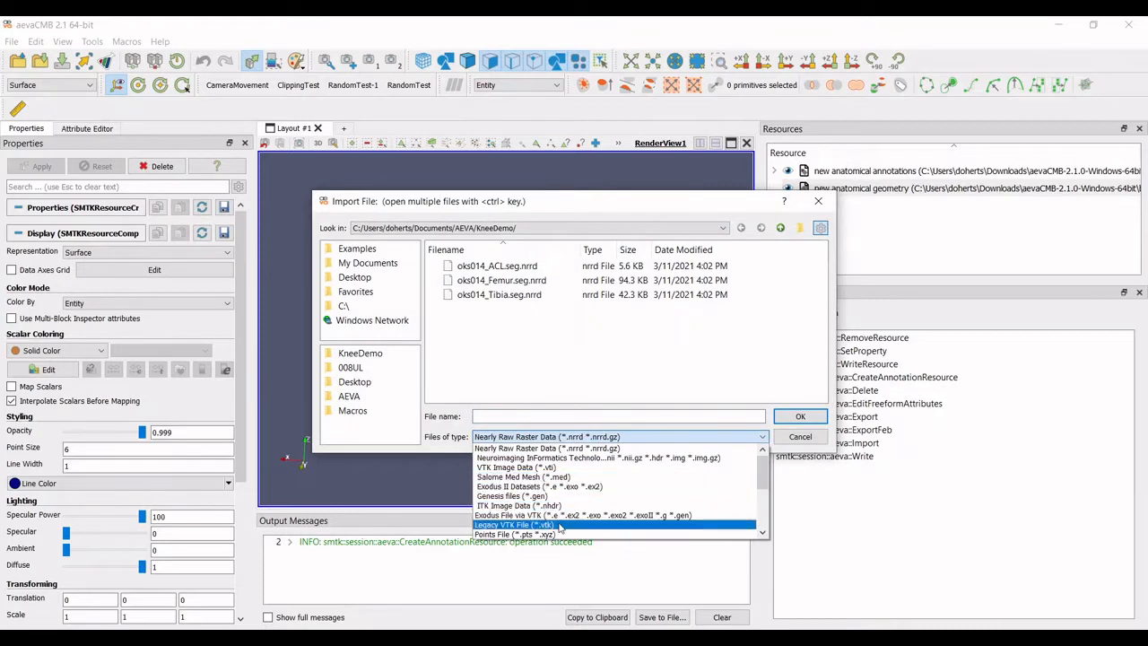
{"action": "left_click", "coordinate": [512, 524]}
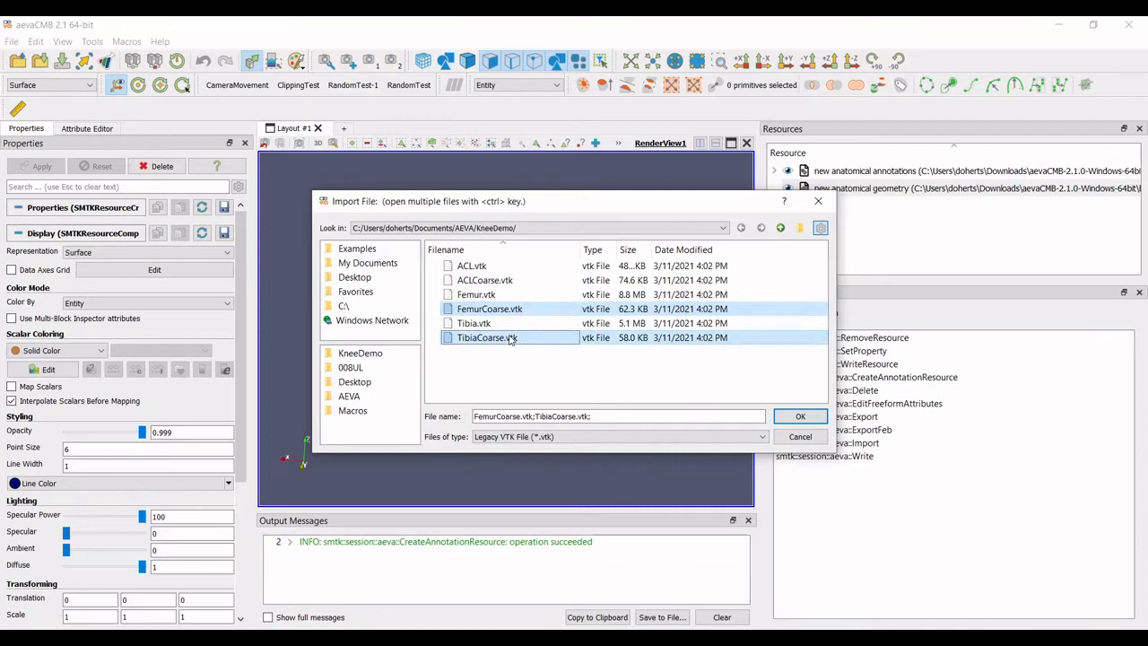
{"action": "left_click", "coordinate": [799, 416]}
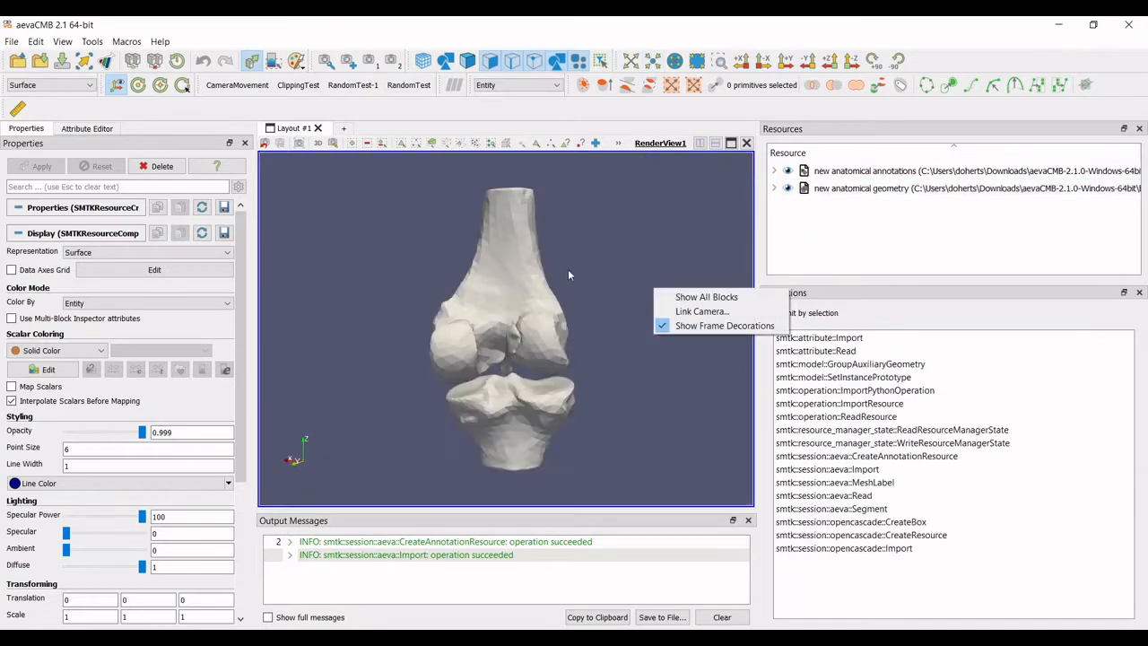
Paint a femur face patch, duplicate it as face 7, and rename the group FreehandGroup
{"action": "left_click", "coordinate": [774, 187]}
{"action": "type", "text": "F"}
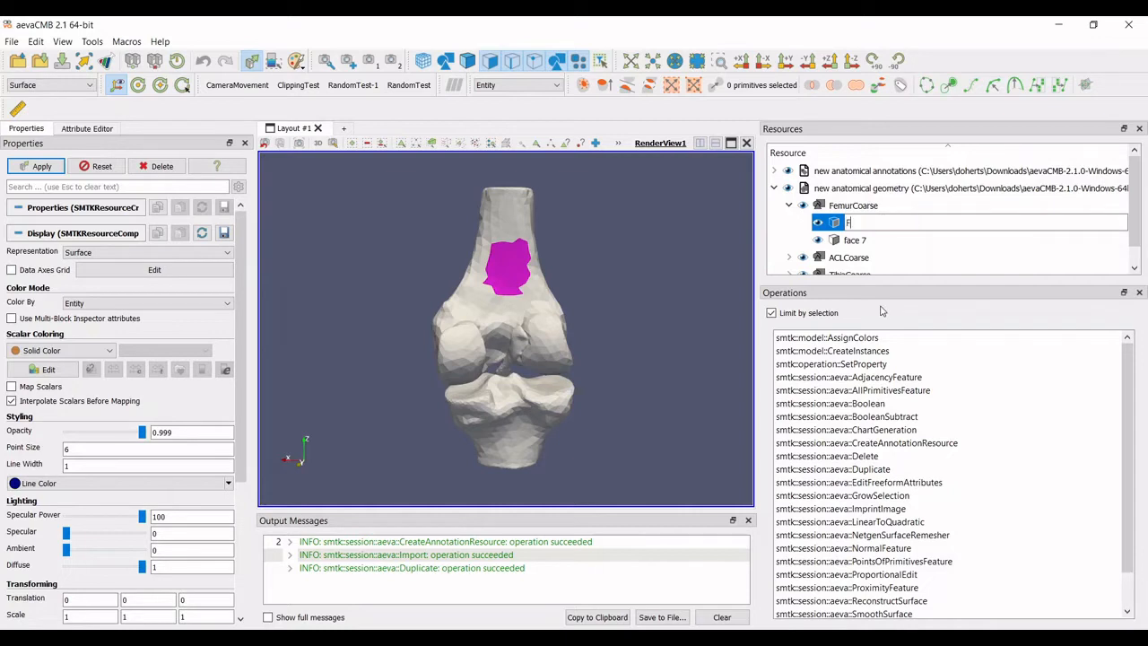
{"action": "type", "text": "reehandGroup"}
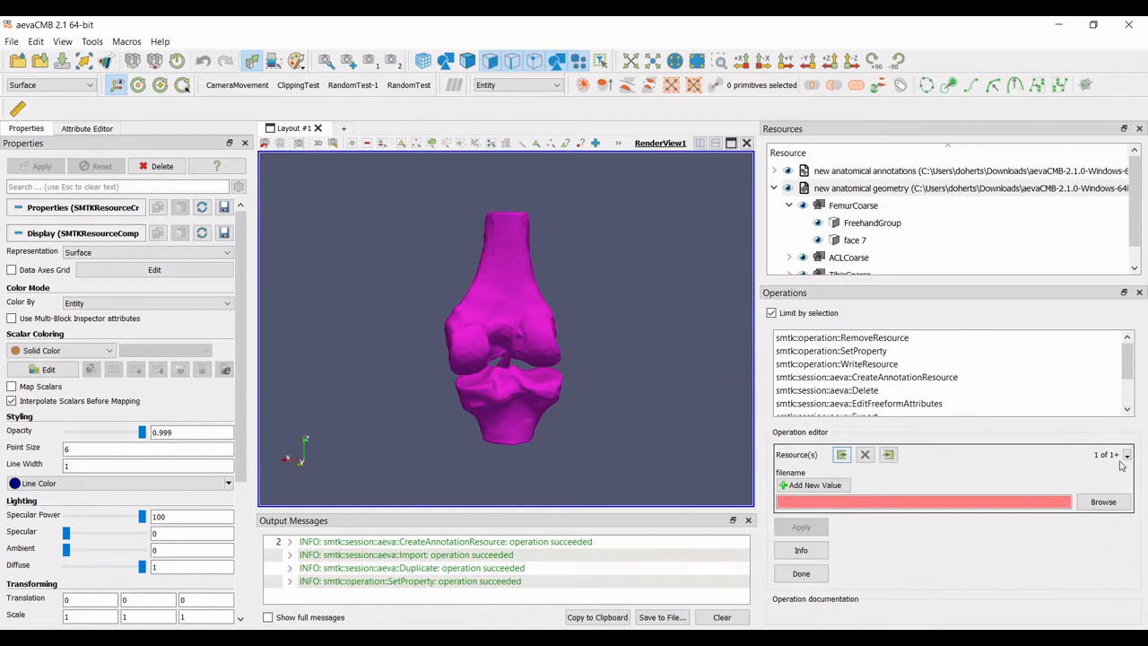
Export the knee to Documents/AEVA/KneeDemo/FreehandFebioModel.feb via ExportFeb
{"action": "left_click", "coordinate": [1102, 502]}
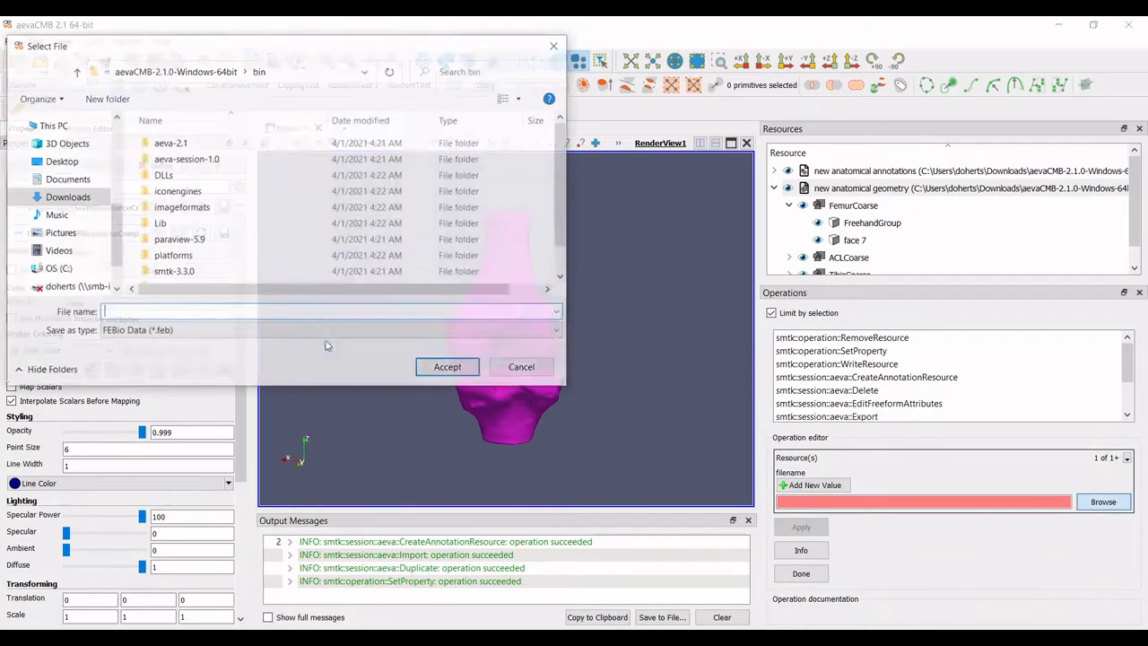
{"action": "left_click", "coordinate": [67, 178]}
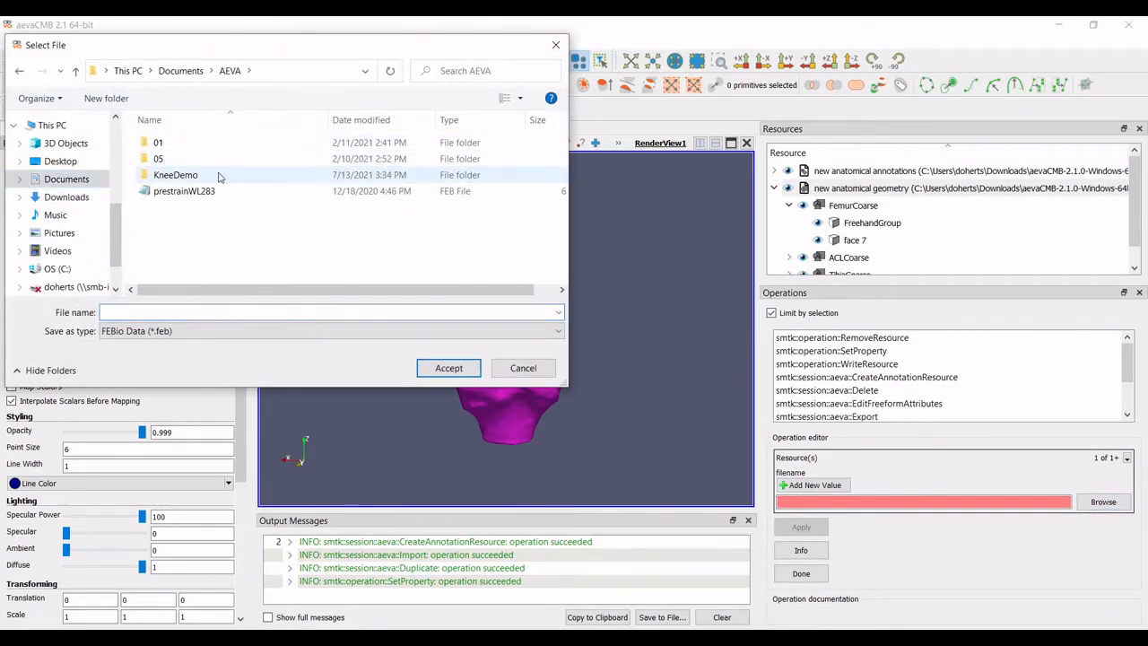
{"action": "double_click", "coordinate": [176, 175]}
{"action": "type", "text": "FreehandFebioM"}
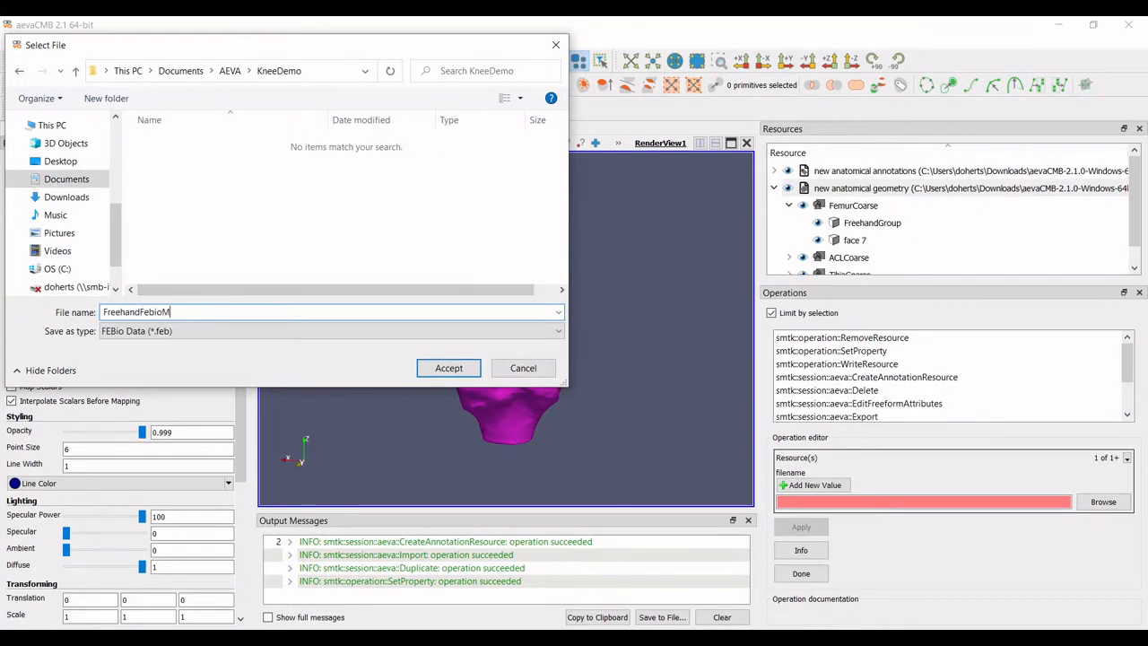
{"action": "left_click", "coordinate": [448, 368]}
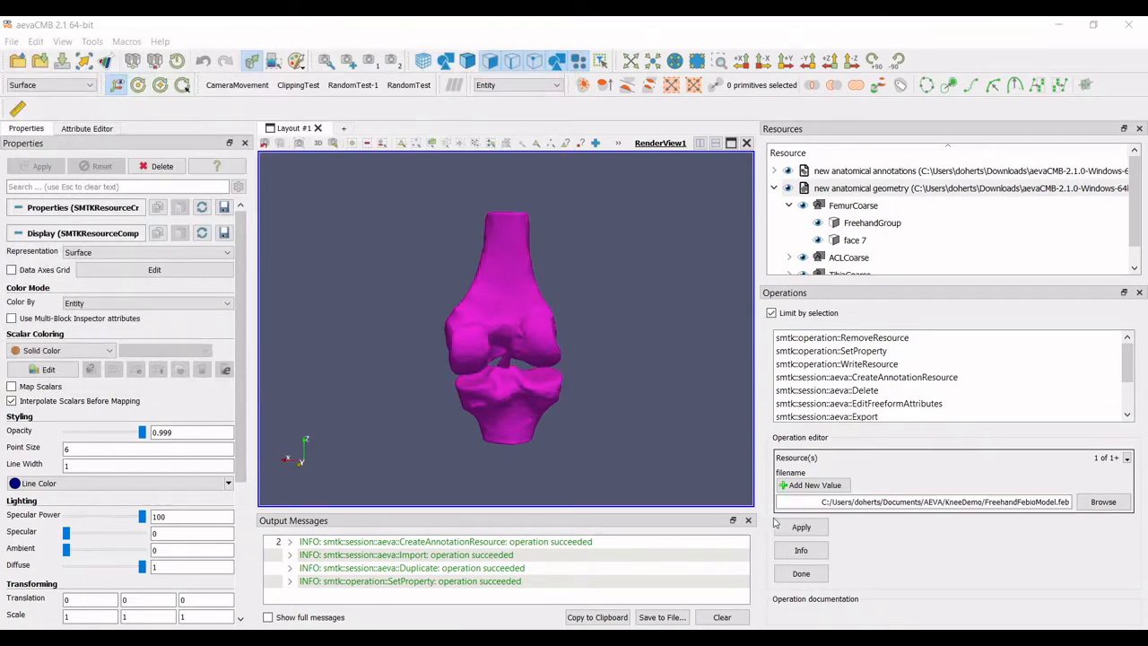
{"action": "left_click", "coordinate": [801, 527]}
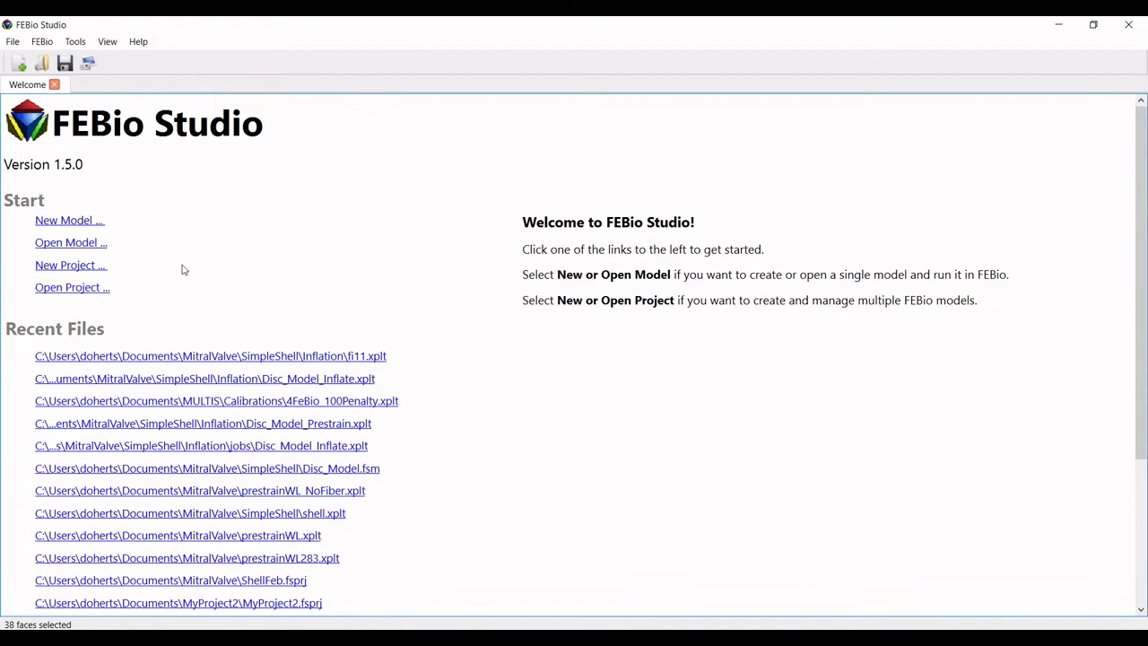
Import FreehandFebioModel.feb from Documents/AEVA/KneeDemo as a model in FEBio Studio
{"action": "left_click", "coordinate": [71, 242]}
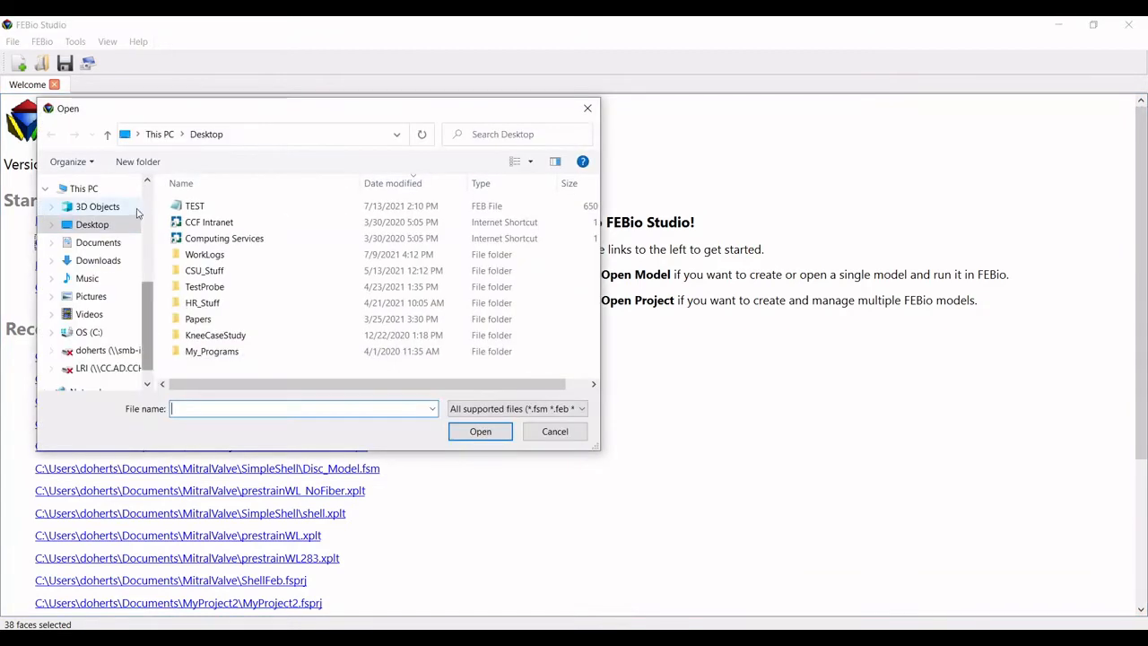
{"action": "left_click", "coordinate": [98, 242]}
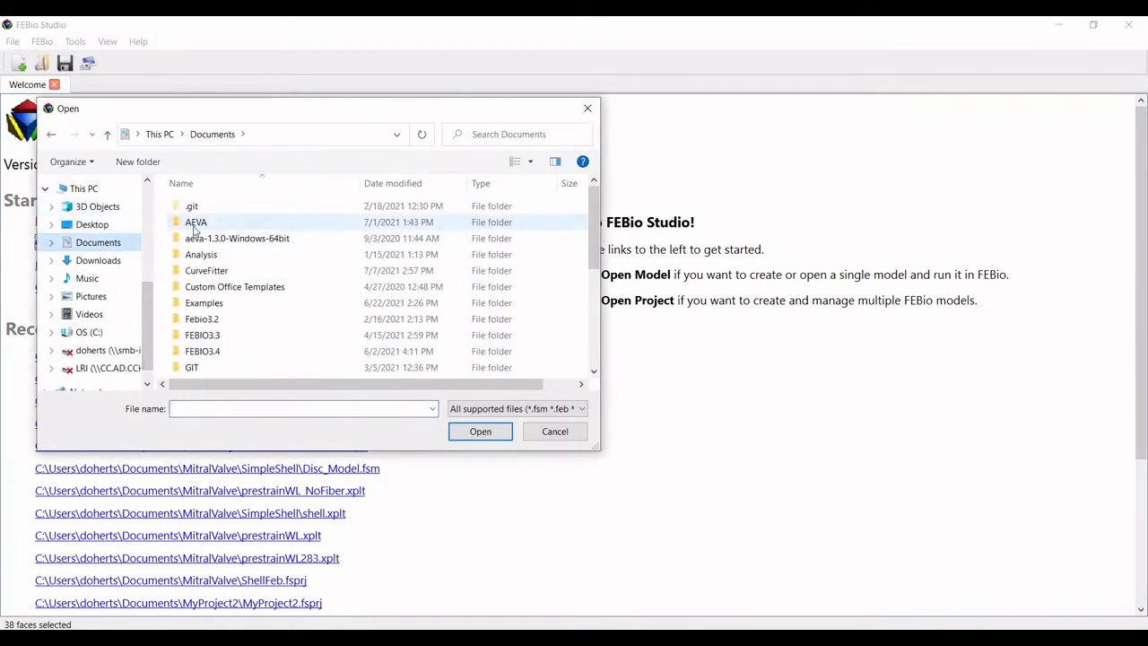
{"action": "double_click", "coordinate": [196, 222]}
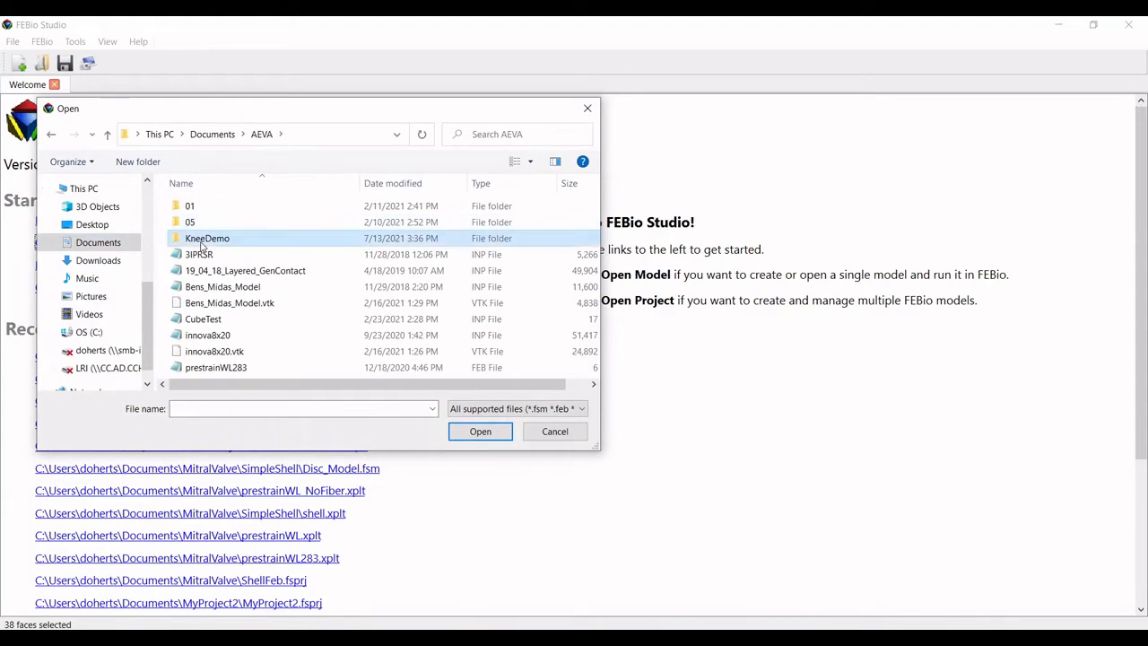
{"action": "double_click", "coordinate": [208, 238]}
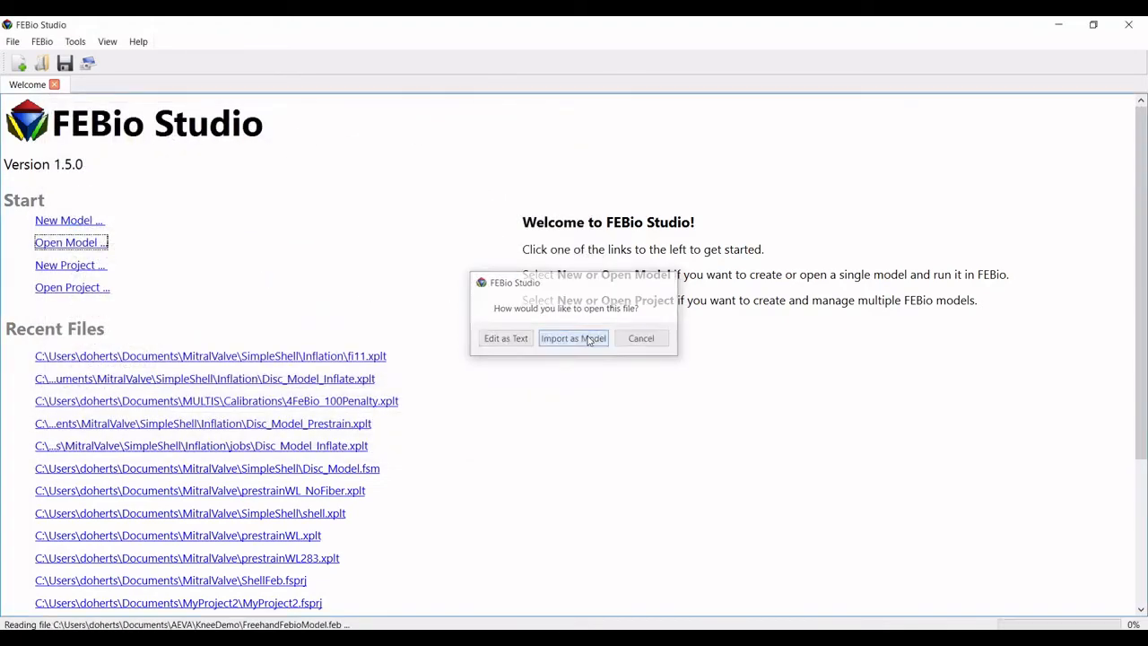
{"action": "left_click", "coordinate": [573, 339]}
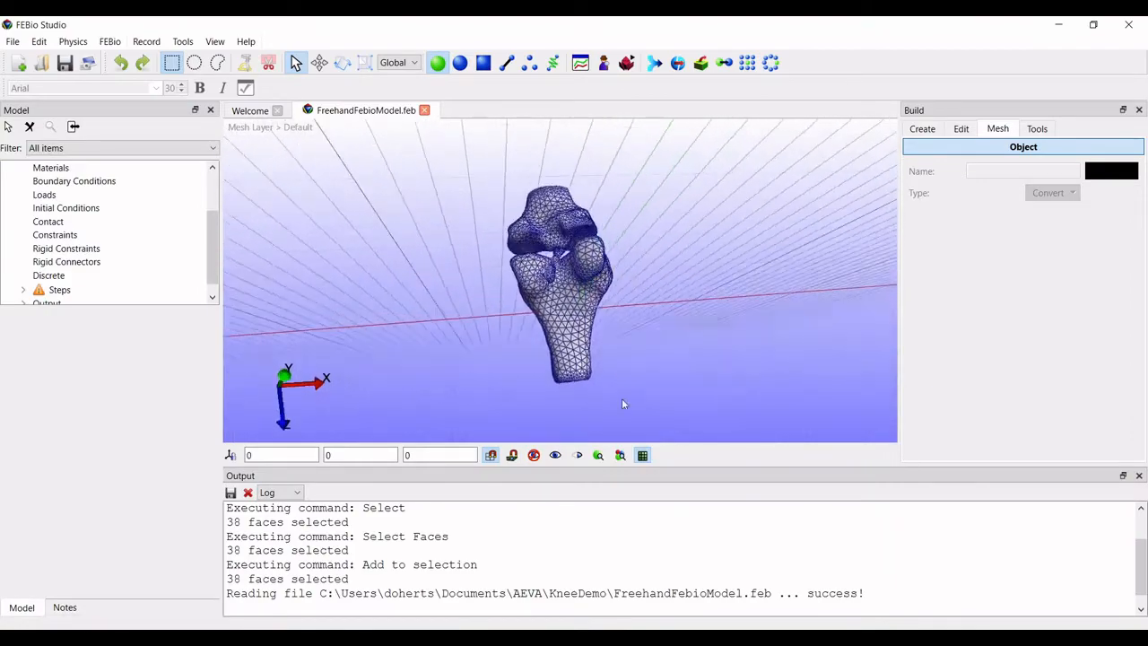